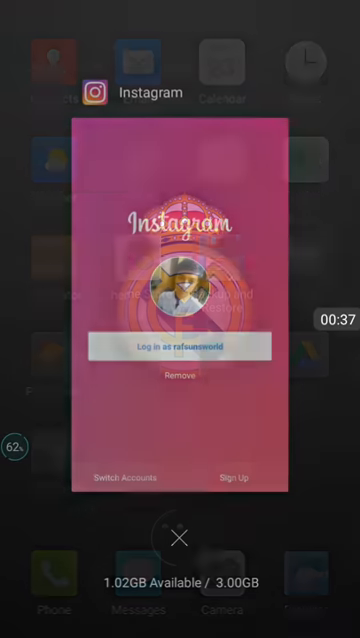
# Reopen Instagram from the recent apps switcher to its saved-account login screen
pyautogui.click(180, 300)
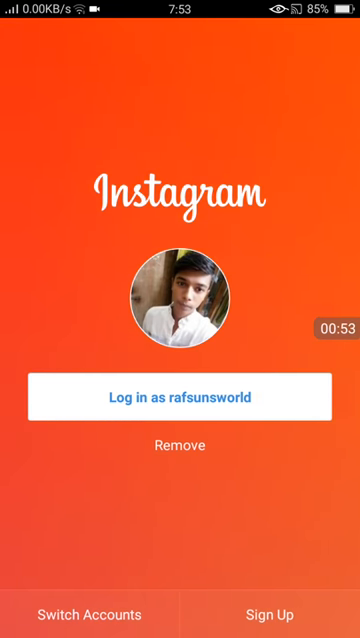
pyautogui.click(180, 446)
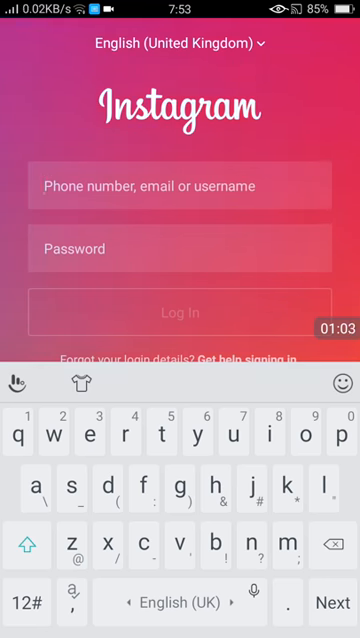
pyautogui.write('r')
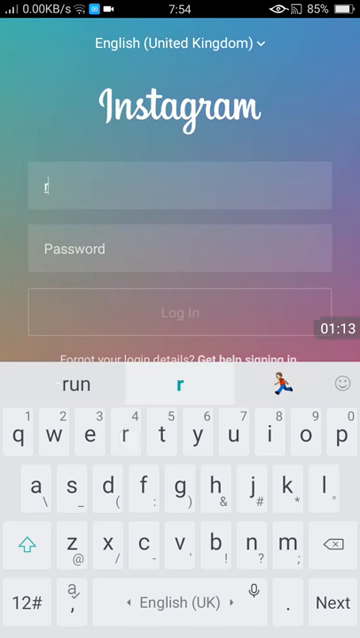
pyautogui.write('afusn')
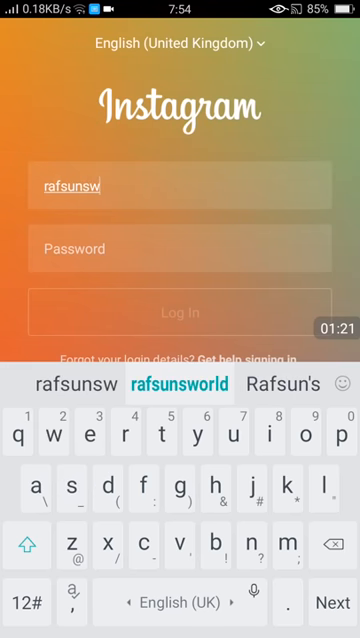
pyautogui.click(184, 384)
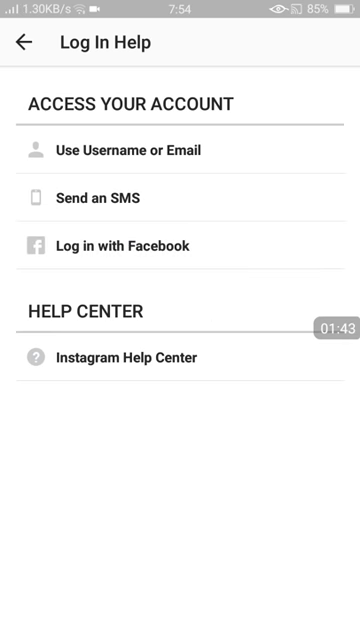
pyautogui.click(96, 198)
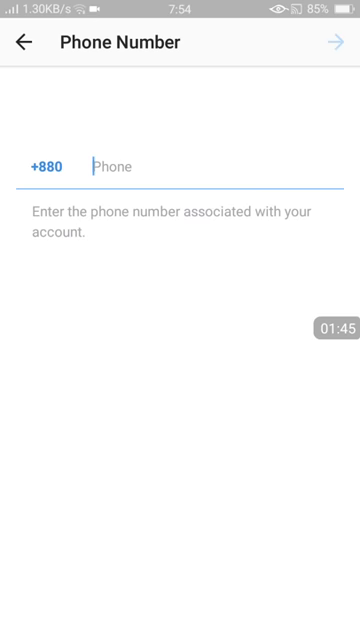
pyautogui.write('155')
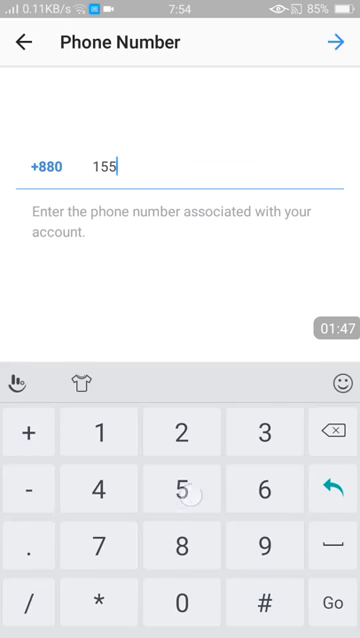
pyautogui.write('8082190')
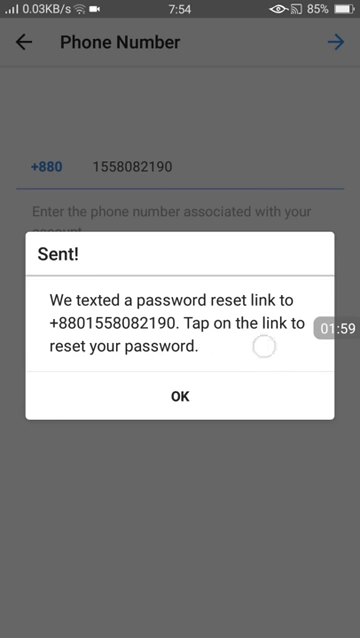
pyautogui.click(180, 396)
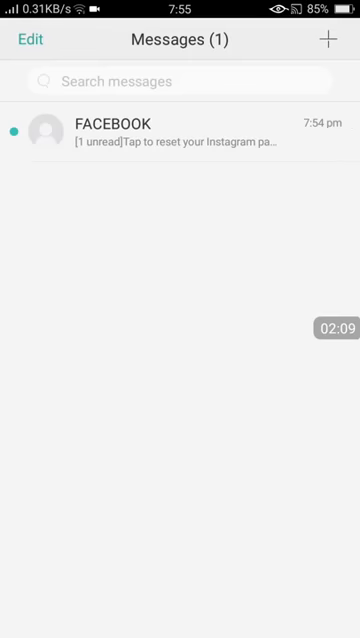
# In Messages, follow the reset link in the FACEBOOK text, choosing Enable network access
pyautogui.click(180, 128)
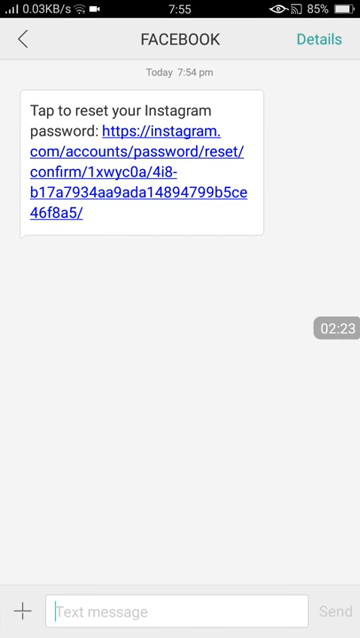
pyautogui.click(130, 170)
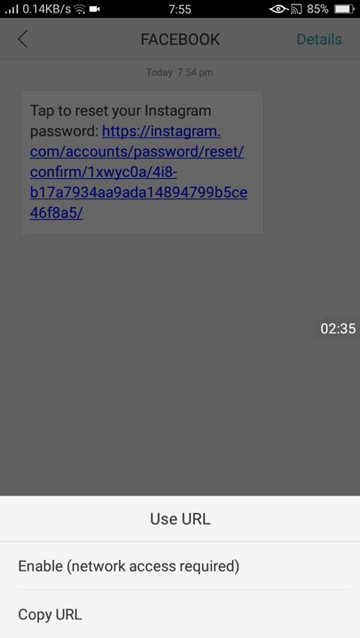
pyautogui.click(130, 568)
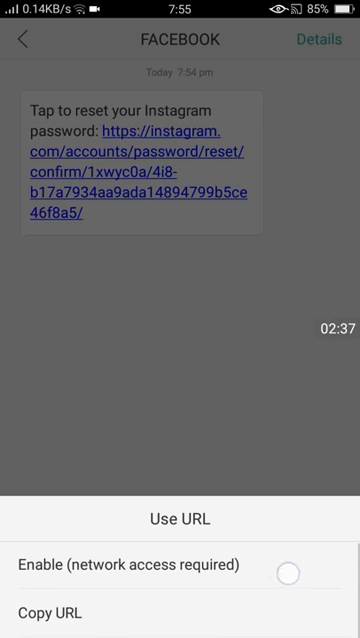